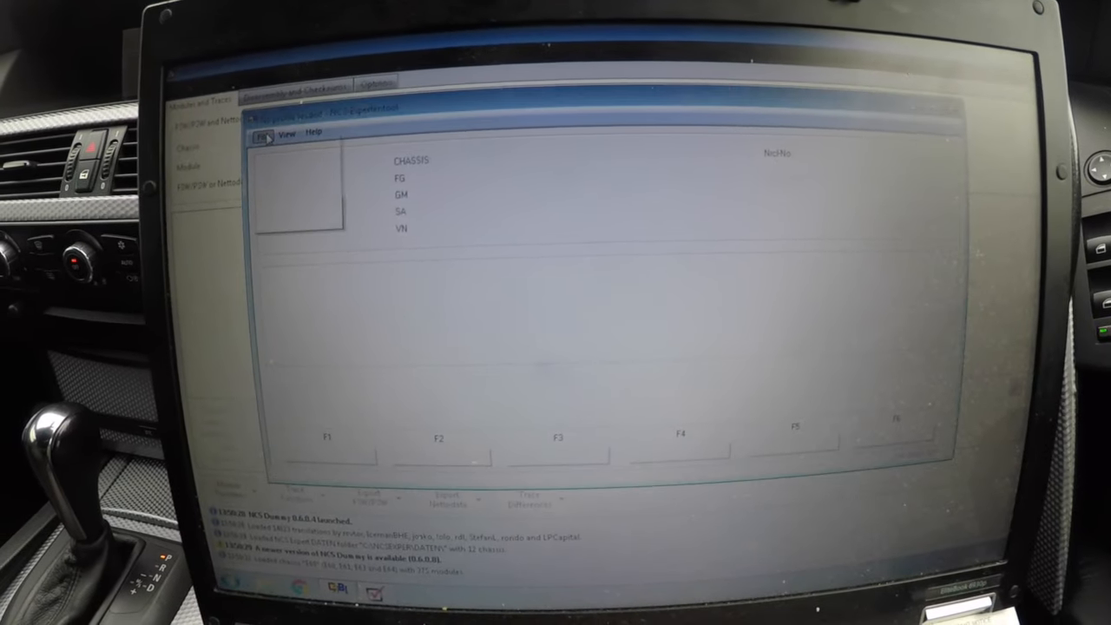
- Load the 'Expertmode FSW PSW Manipulate' profile from the saved profiles list
{"action": "left_click", "coordinate": [267, 135]}
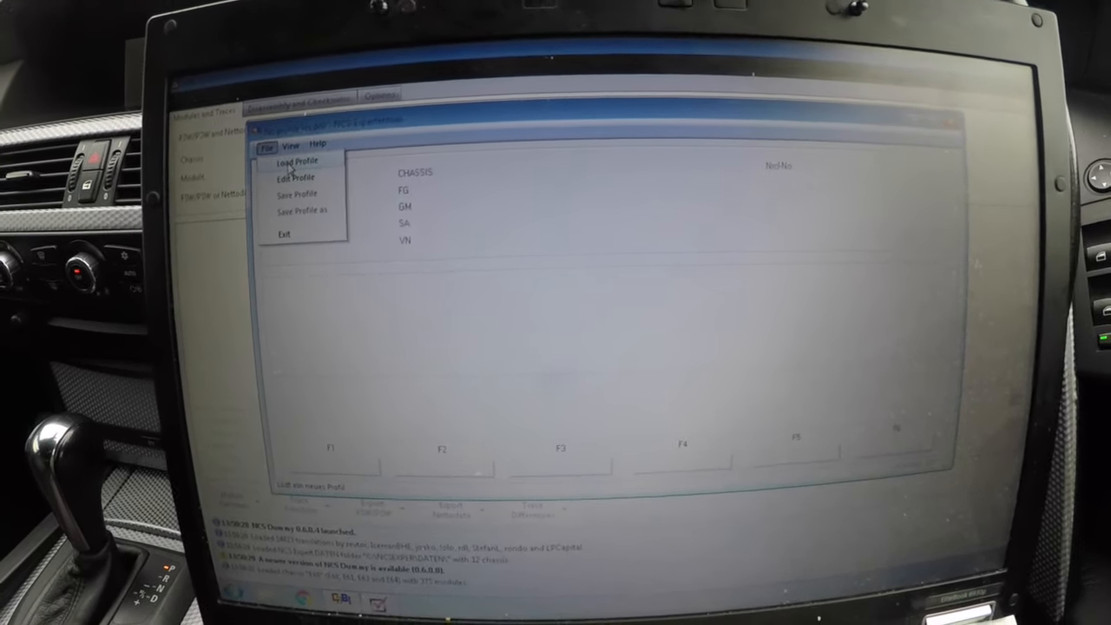
{"action": "left_click", "coordinate": [295, 160]}
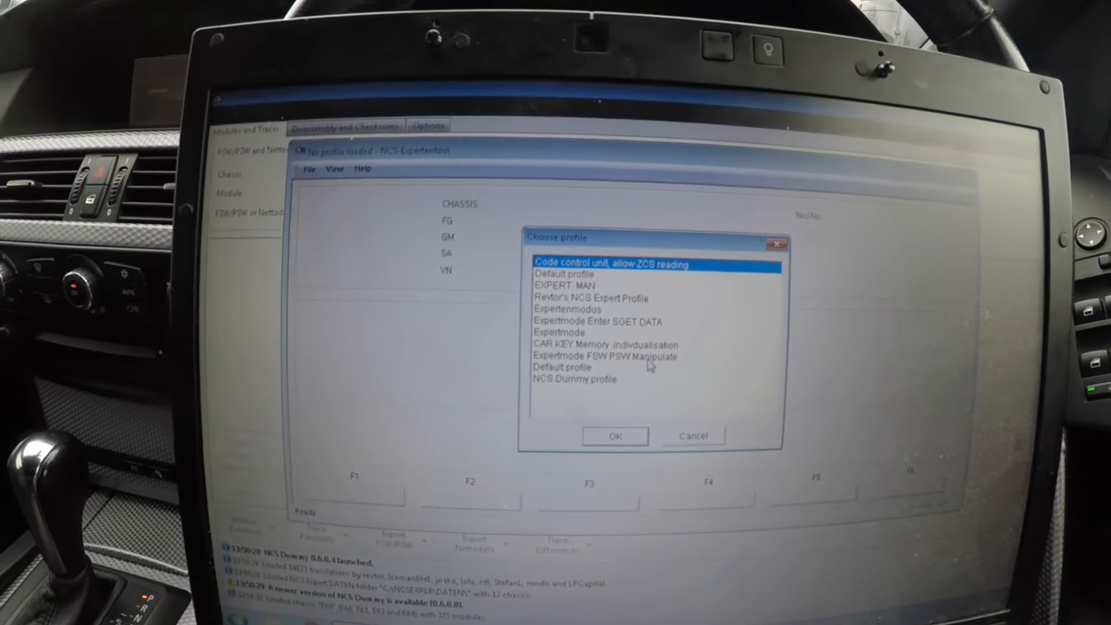
{"action": "left_click", "coordinate": [646, 358]}
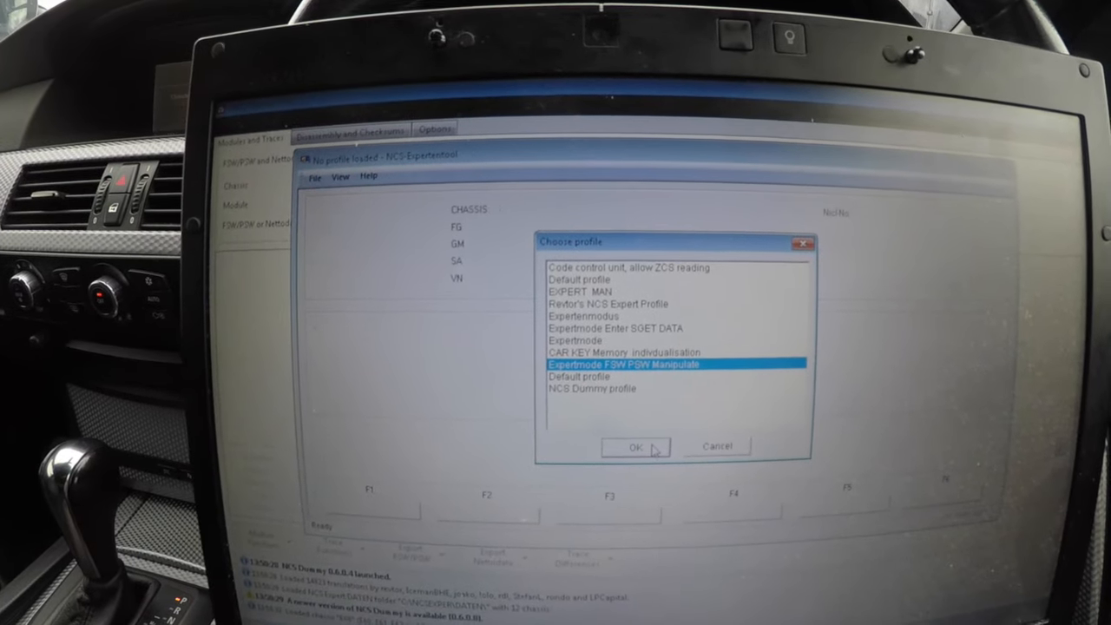
{"action": "left_click", "coordinate": [635, 446]}
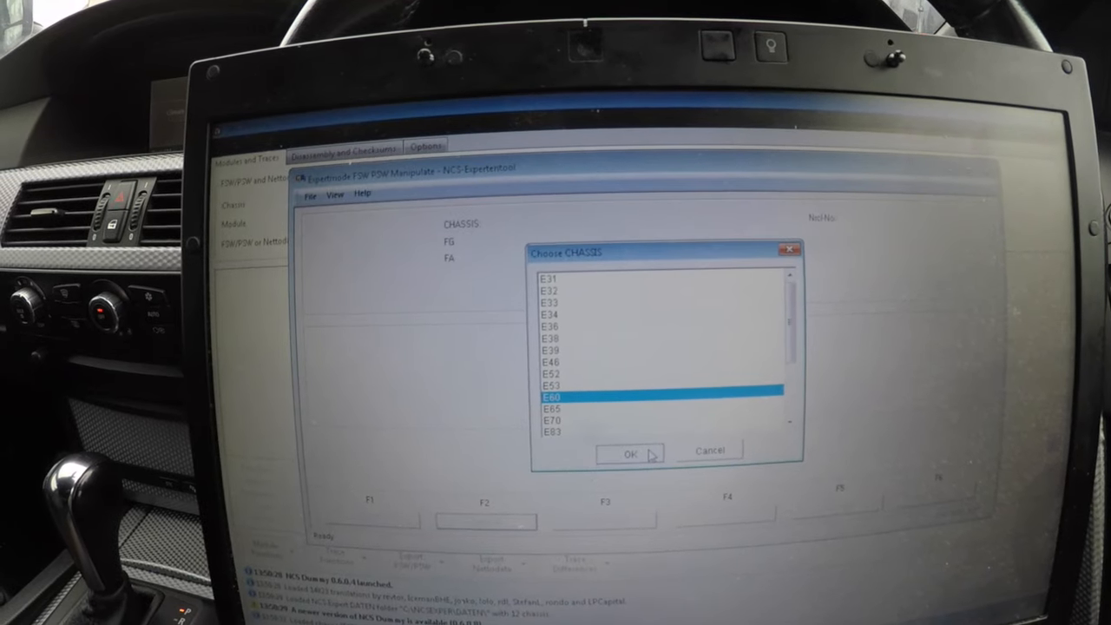
- Confirm chassis E60 and read the vehicle identification and order data from the CAS unit
{"action": "left_click", "coordinate": [627, 452]}
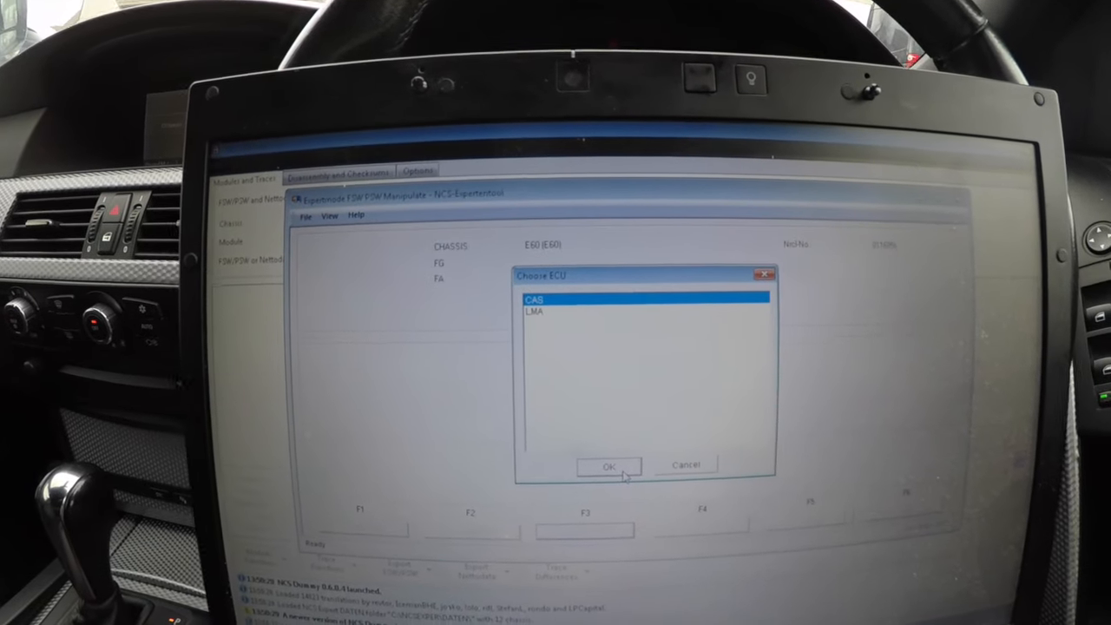
{"action": "left_click", "coordinate": [608, 465]}
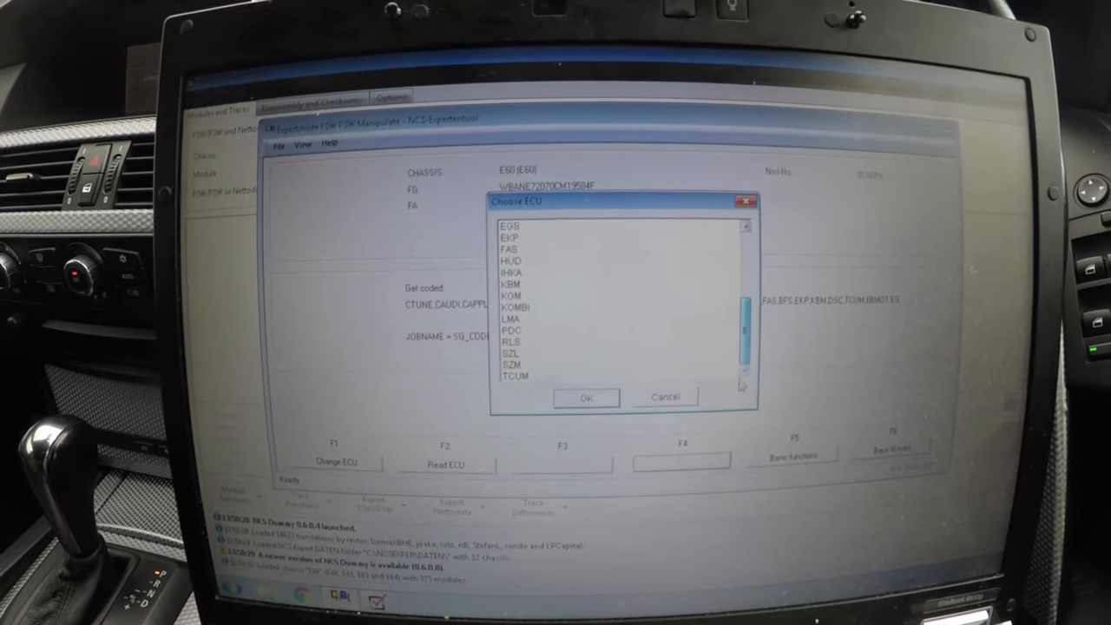
- Select the HUD module as the ECU, accept its SGBD data files and bring up the coding jobs
{"action": "left_click", "coordinate": [511, 261]}
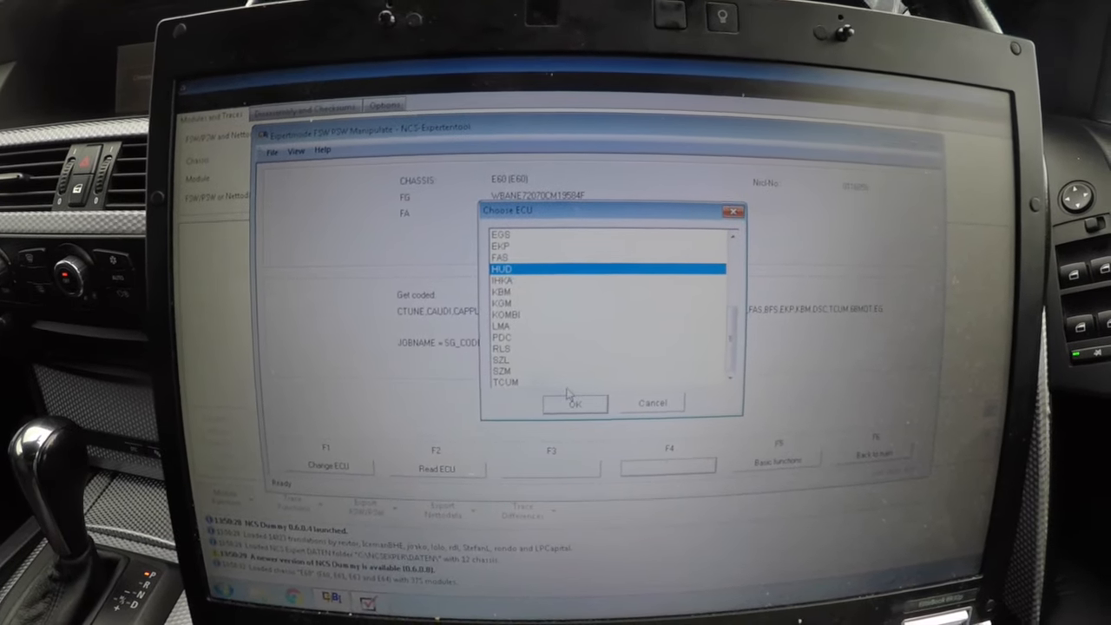
{"action": "left_click", "coordinate": [573, 403]}
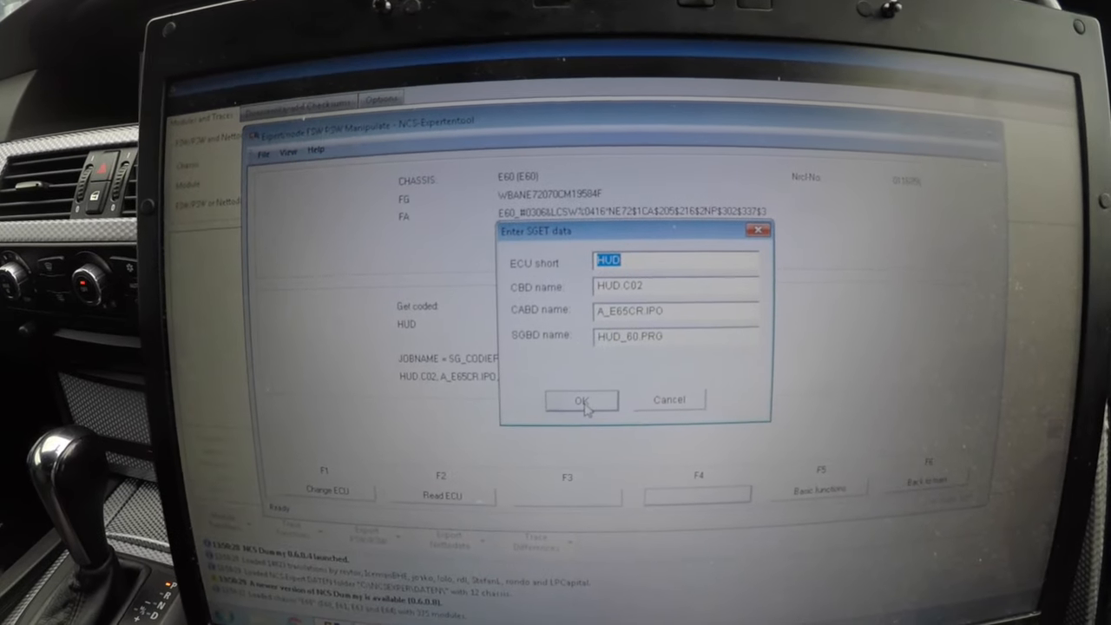
{"action": "left_click", "coordinate": [579, 399]}
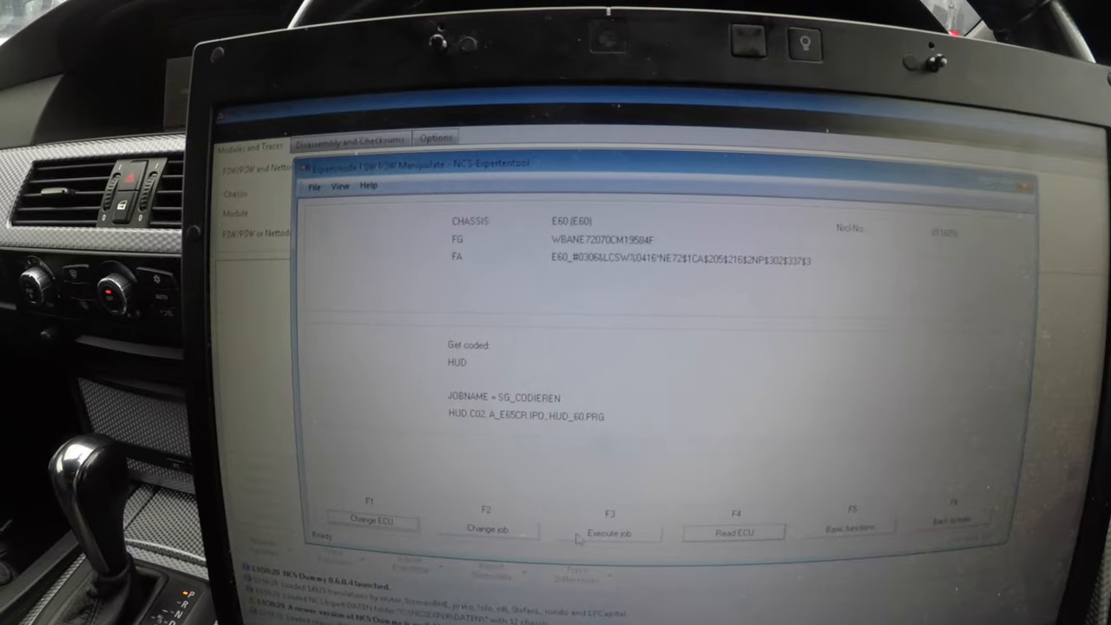
{"action": "left_click", "coordinate": [486, 528]}
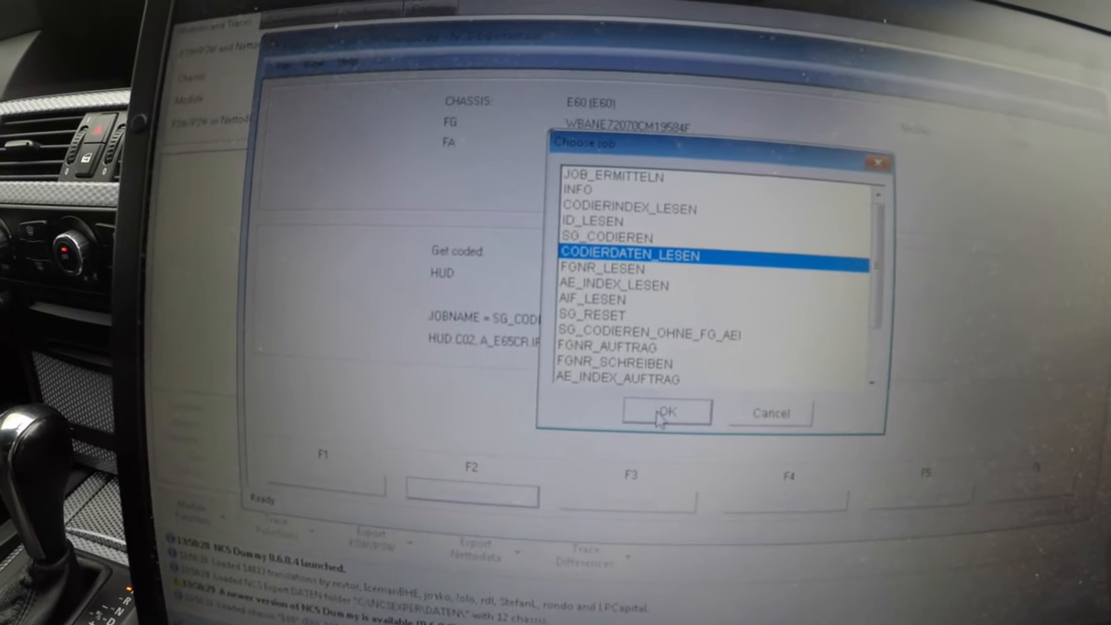
- Confirm CODIERDATEN_LESEN as the job to read the HUD's current coding
{"action": "left_click", "coordinate": [667, 413]}
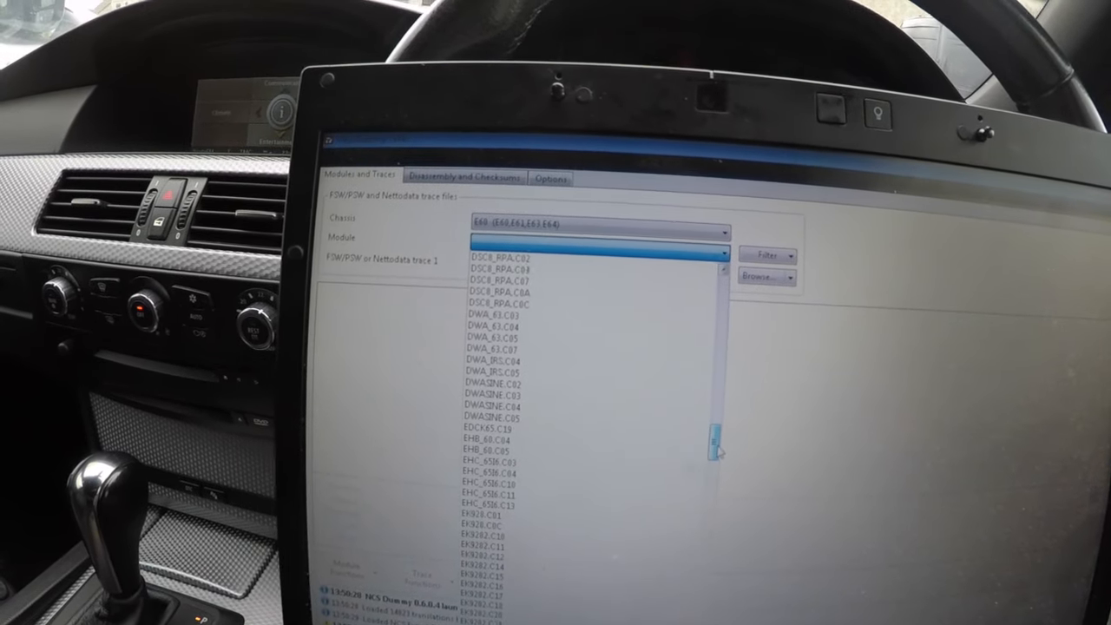
- Choose the HUD_C05 module for the E60 chassis so its coding functions are listed
{"action": "scroll", "scroll_direction": "down", "scroll_amount": 3}
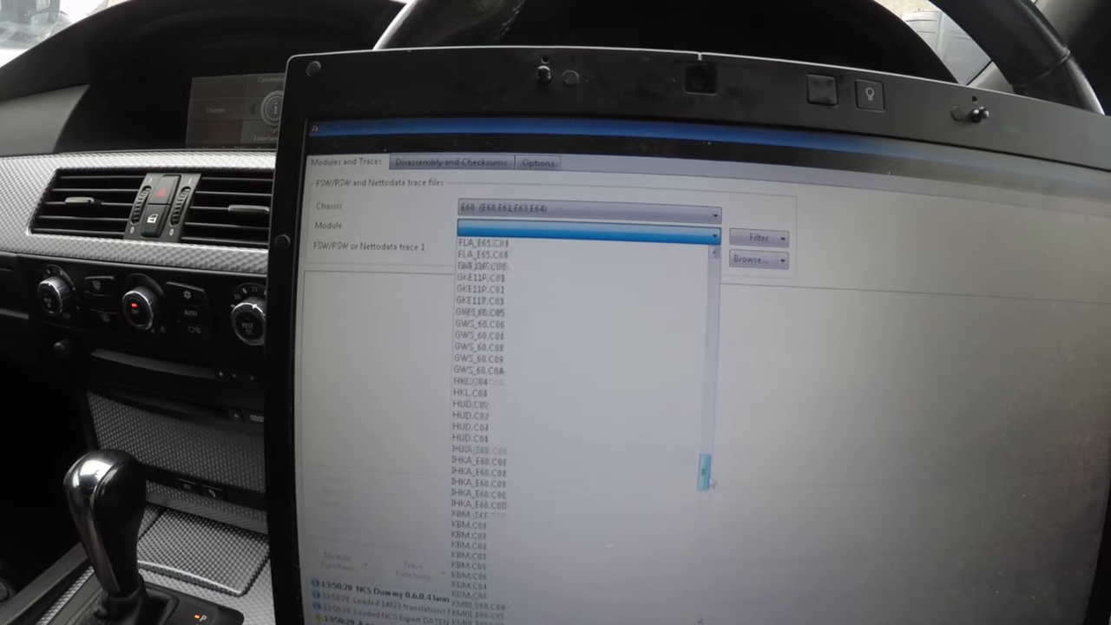
{"action": "scroll", "scroll_direction": "down", "scroll_amount": 3}
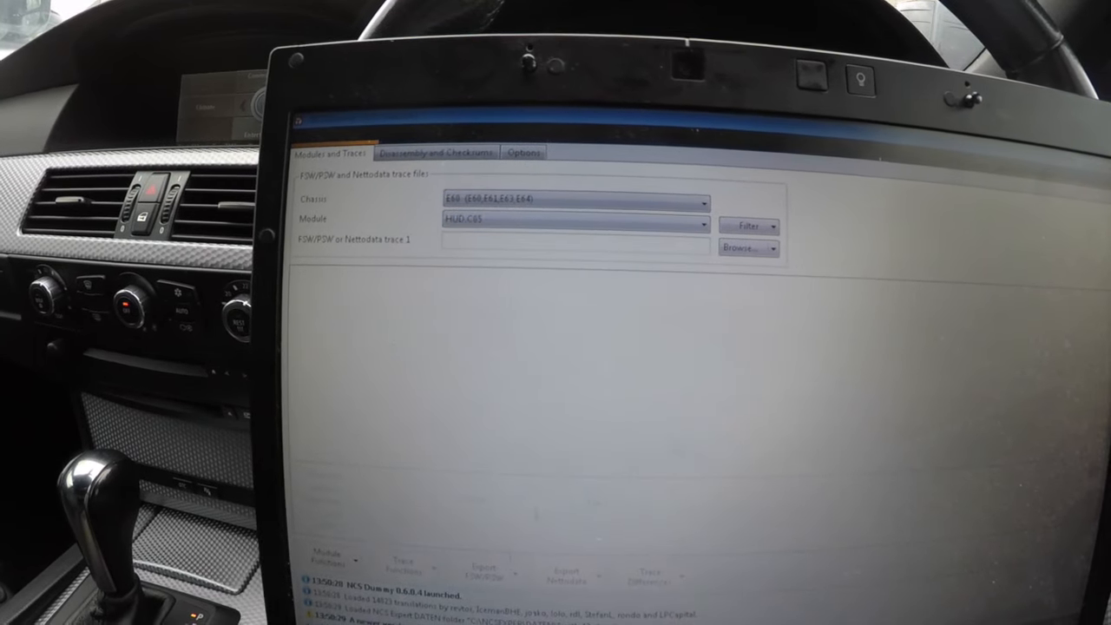
{"action": "left_click", "coordinate": [722, 246]}
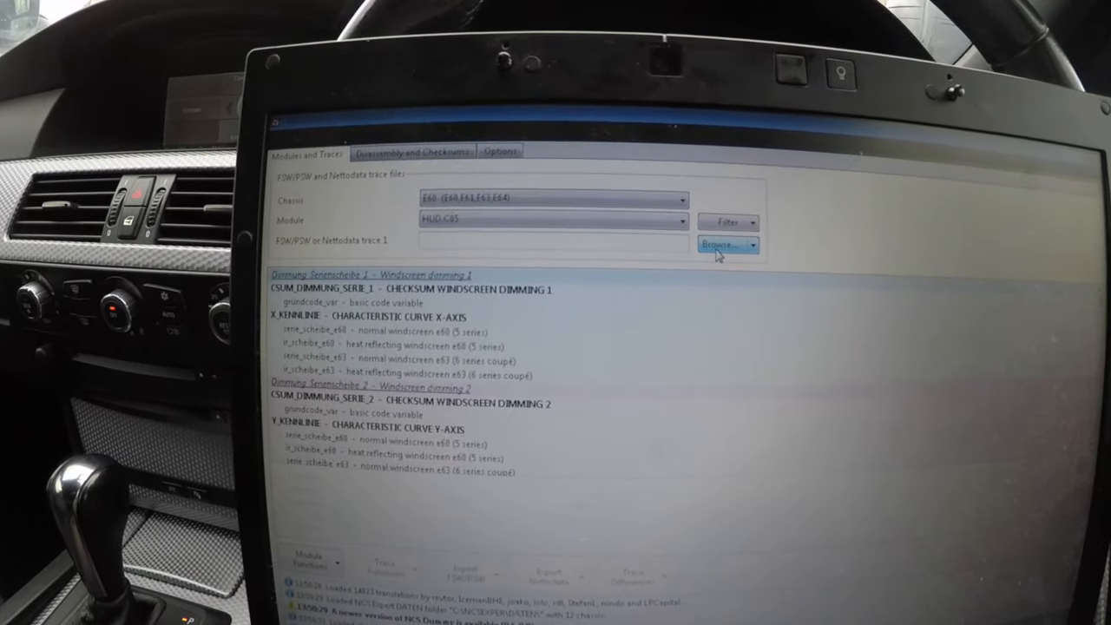
- Browse to C:\NCSEXPER\WORK and pick the FSW_PSW.TRC trace file to load
{"action": "left_click", "coordinate": [722, 245]}
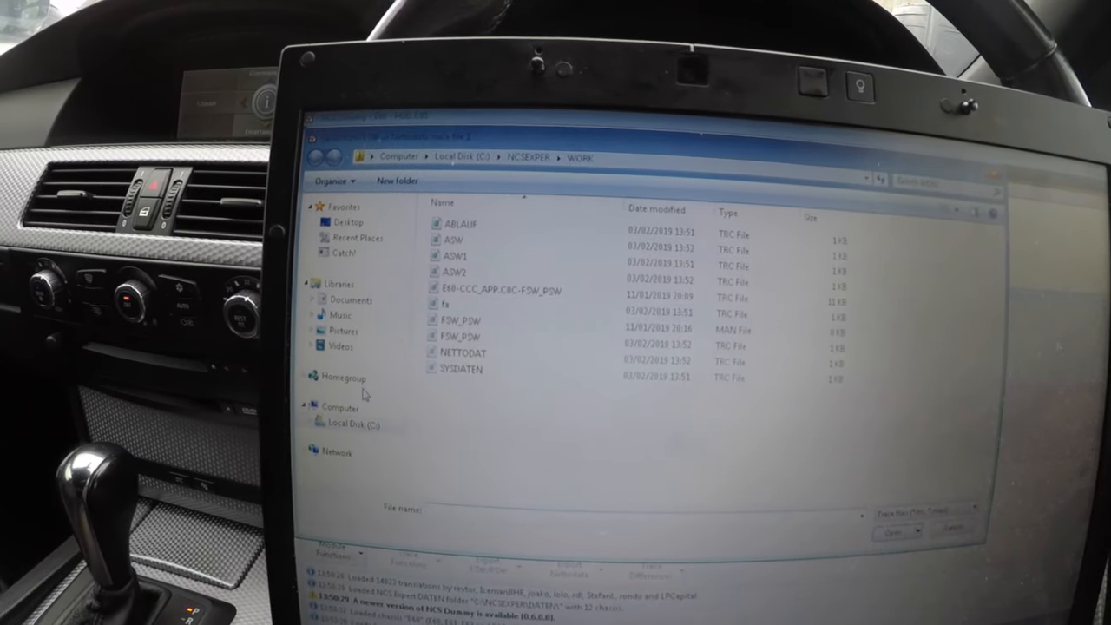
{"action": "left_click", "coordinate": [347, 424]}
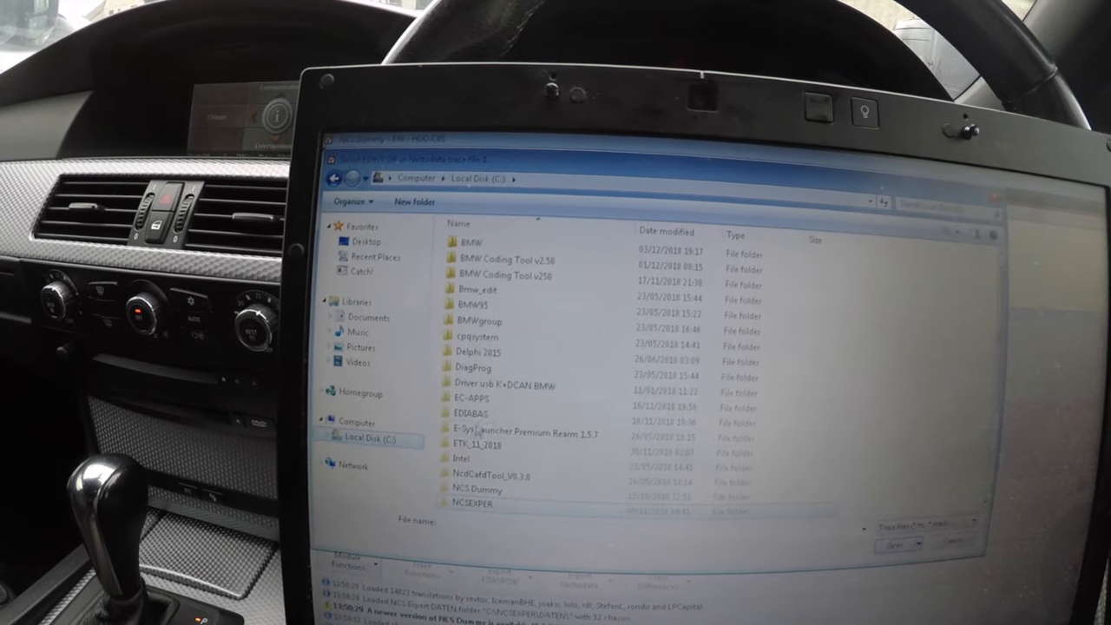
{"action": "double_click", "coordinate": [471, 398]}
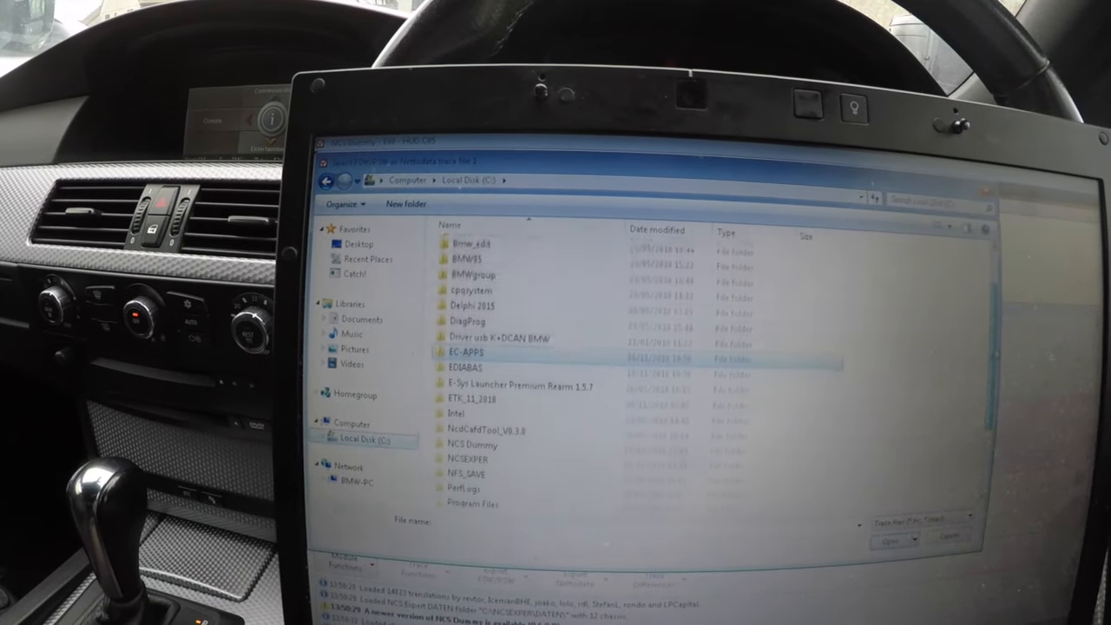
{"action": "double_click", "coordinate": [469, 458]}
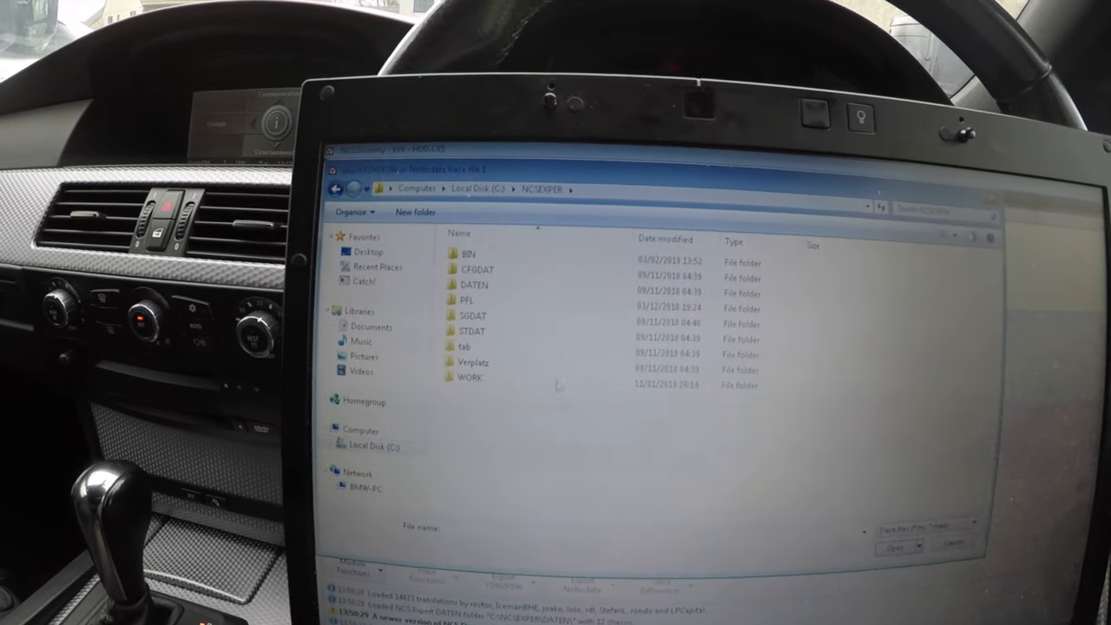
{"action": "double_click", "coordinate": [468, 378]}
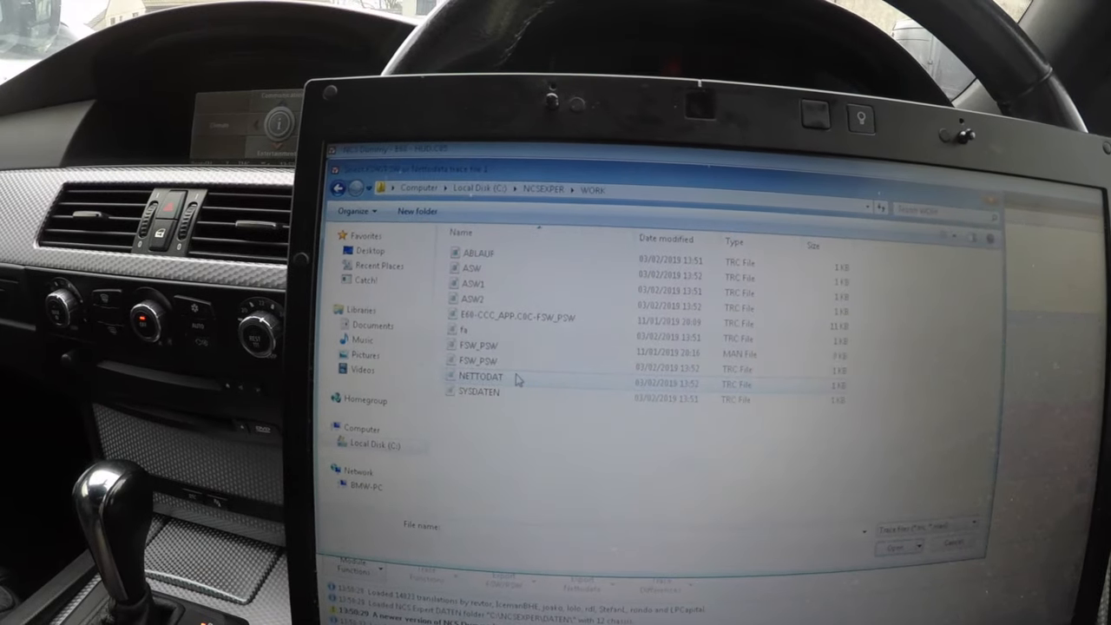
{"action": "left_click", "coordinate": [475, 359]}
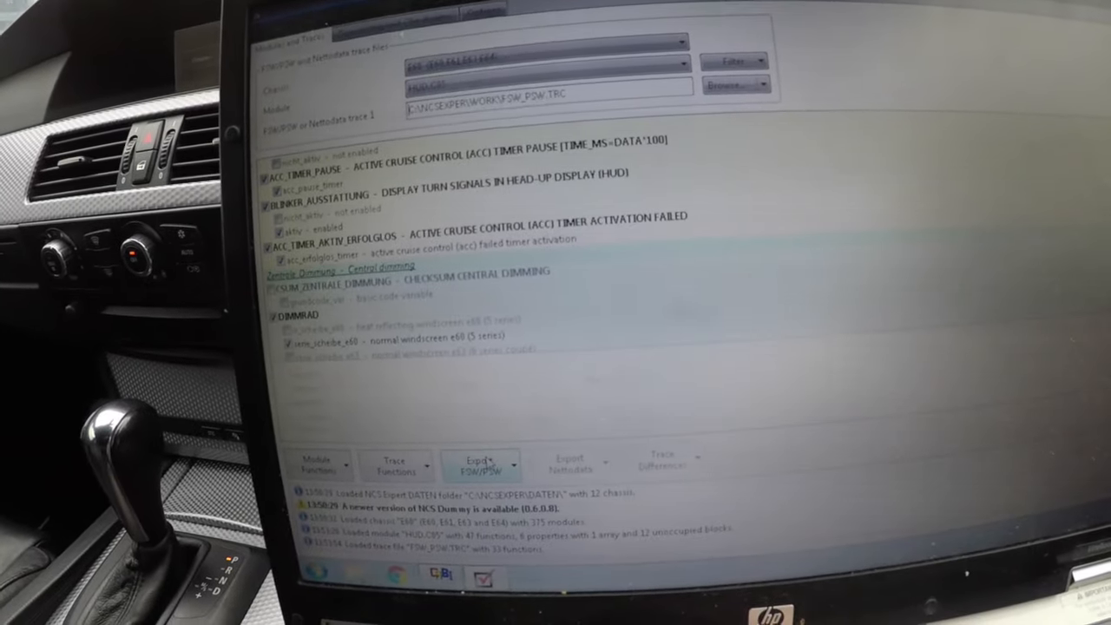
- Export the edited HUD trace functions to FSW_PSW.MAN
{"action": "left_click", "coordinate": [482, 463]}
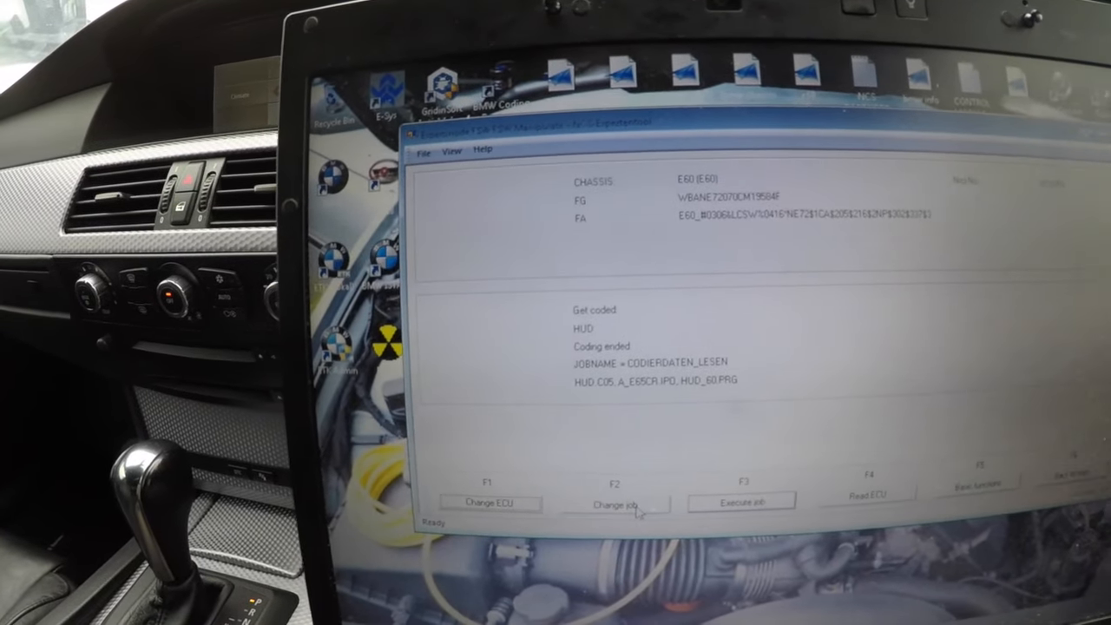
- Change the HUD coding job to SG_CODIEREN from the job list
{"action": "left_click", "coordinate": [618, 504]}
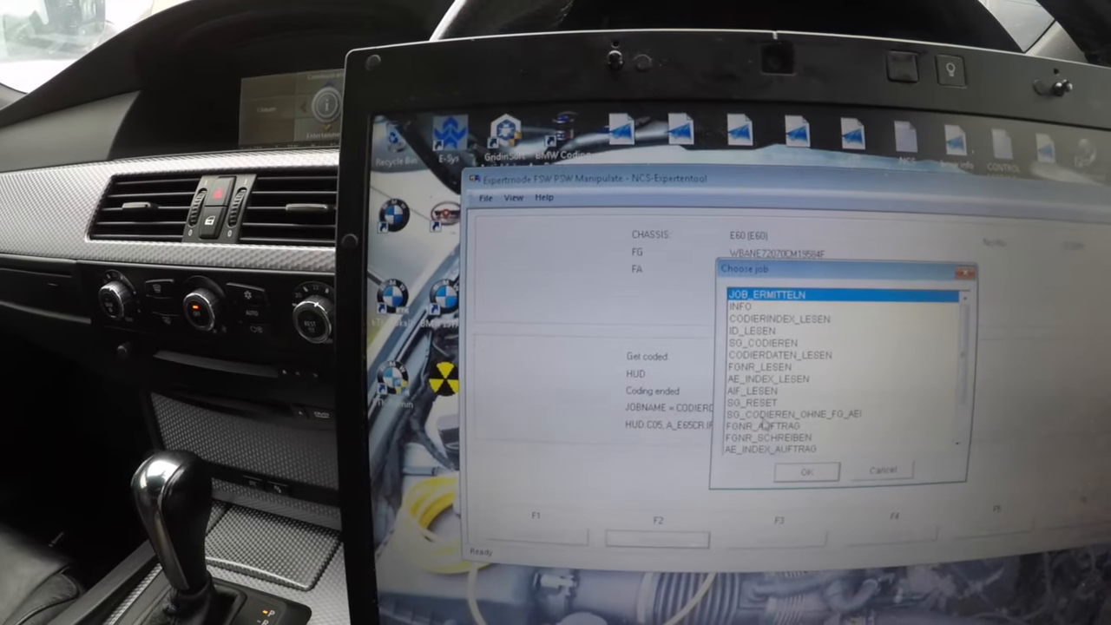
{"action": "left_click", "coordinate": [755, 325]}
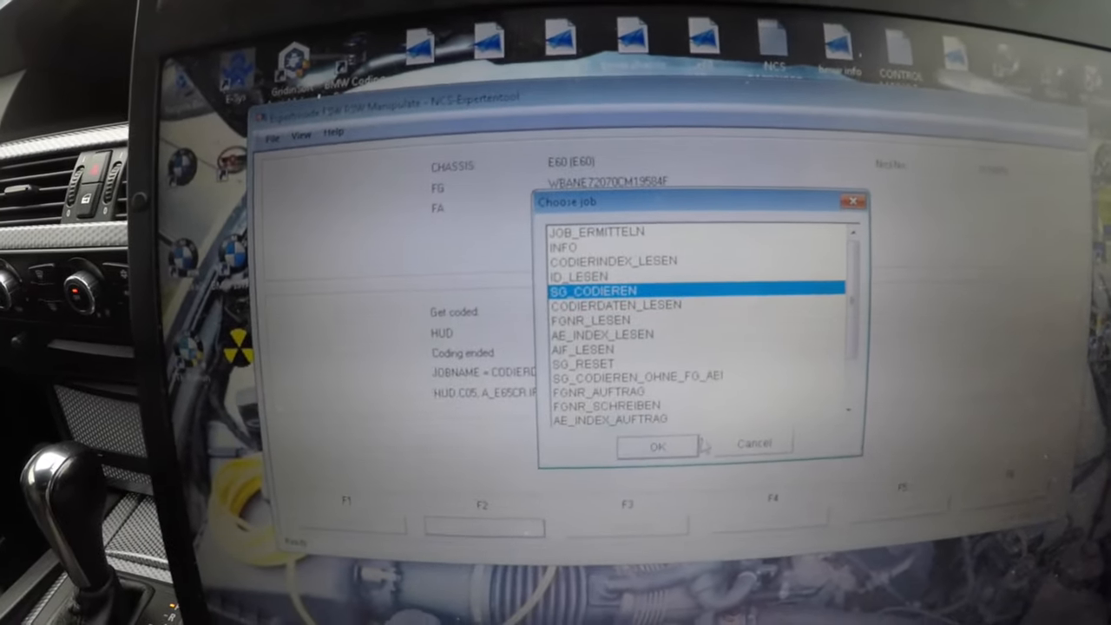
{"action": "left_click", "coordinate": [658, 446]}
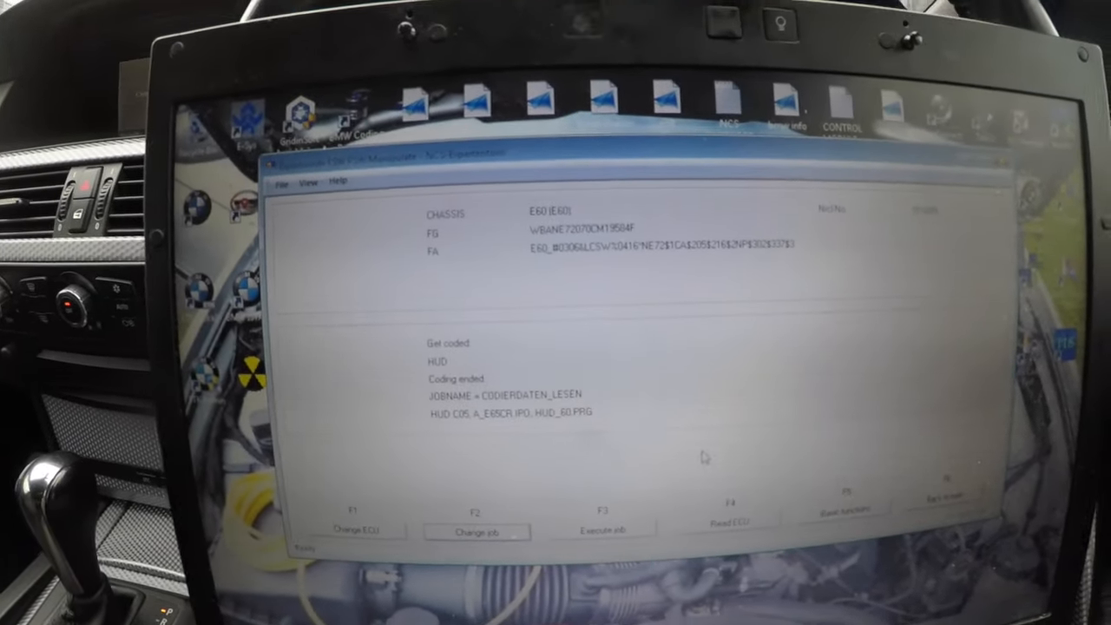
- Edit the current profile with its password, confirm the FSW/PSW settings and keep them
{"action": "left_click", "coordinate": [285, 185]}
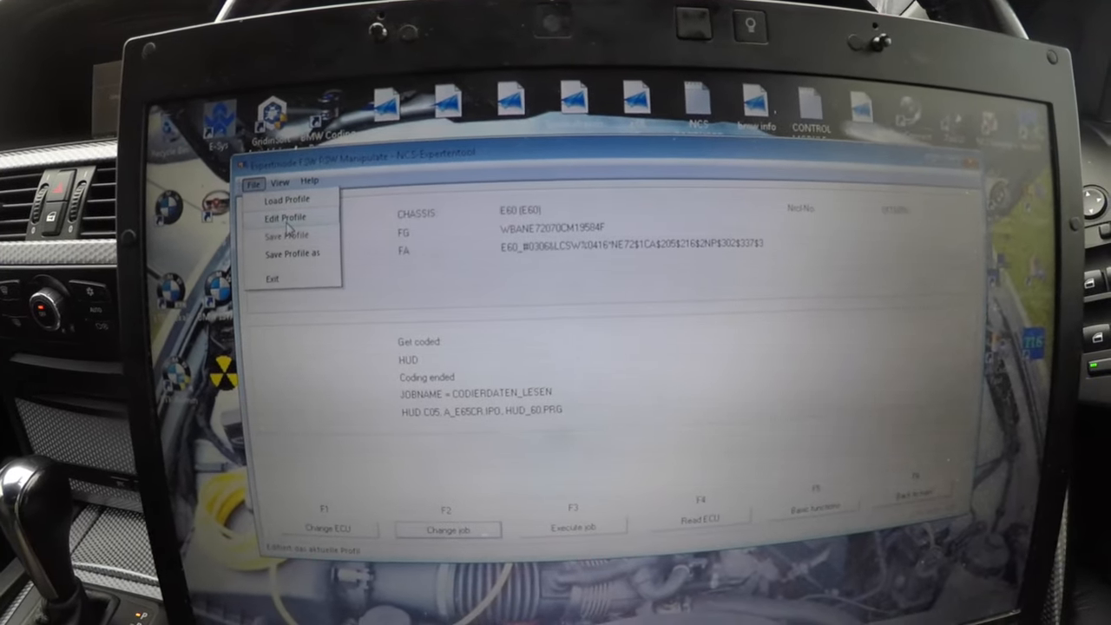
{"action": "left_click", "coordinate": [282, 216]}
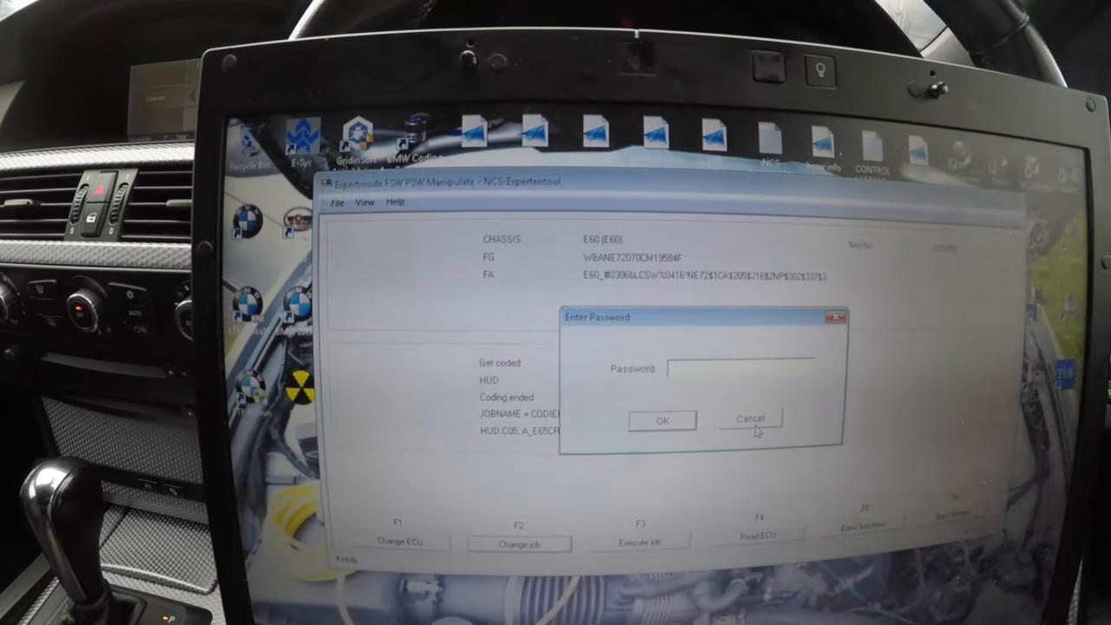
{"action": "left_click", "coordinate": [750, 420]}
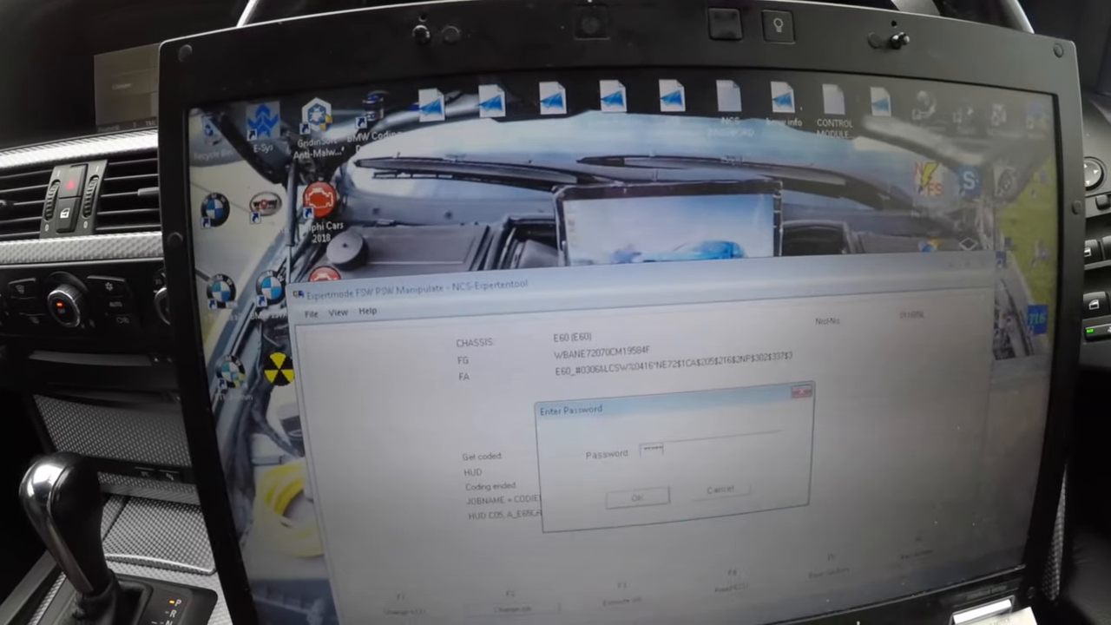
{"action": "left_click", "coordinate": [635, 495]}
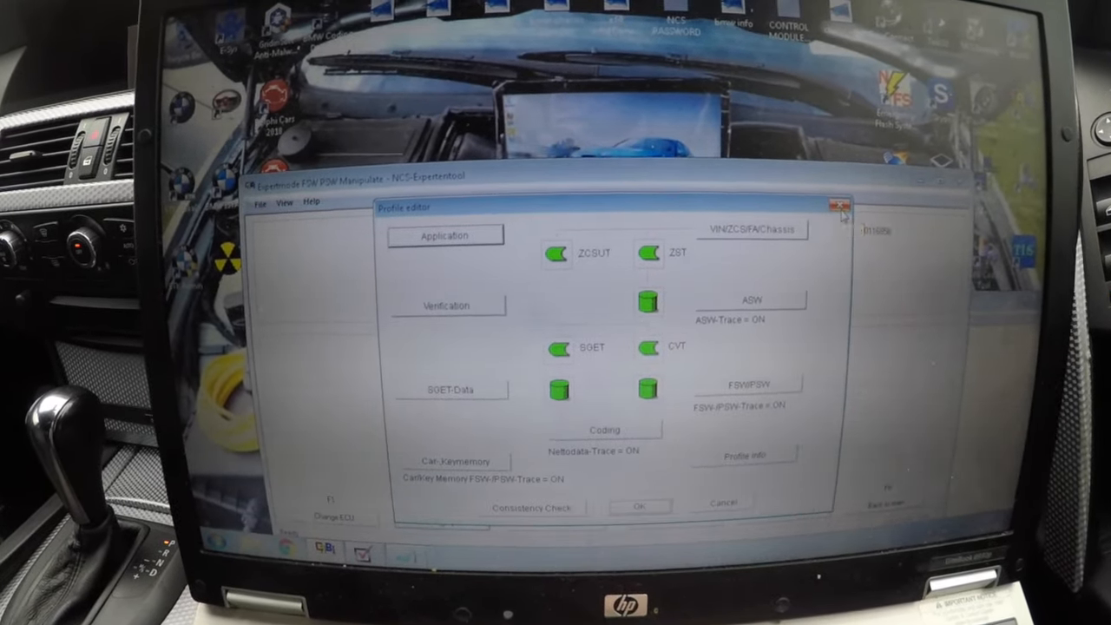
{"action": "left_click", "coordinate": [837, 202]}
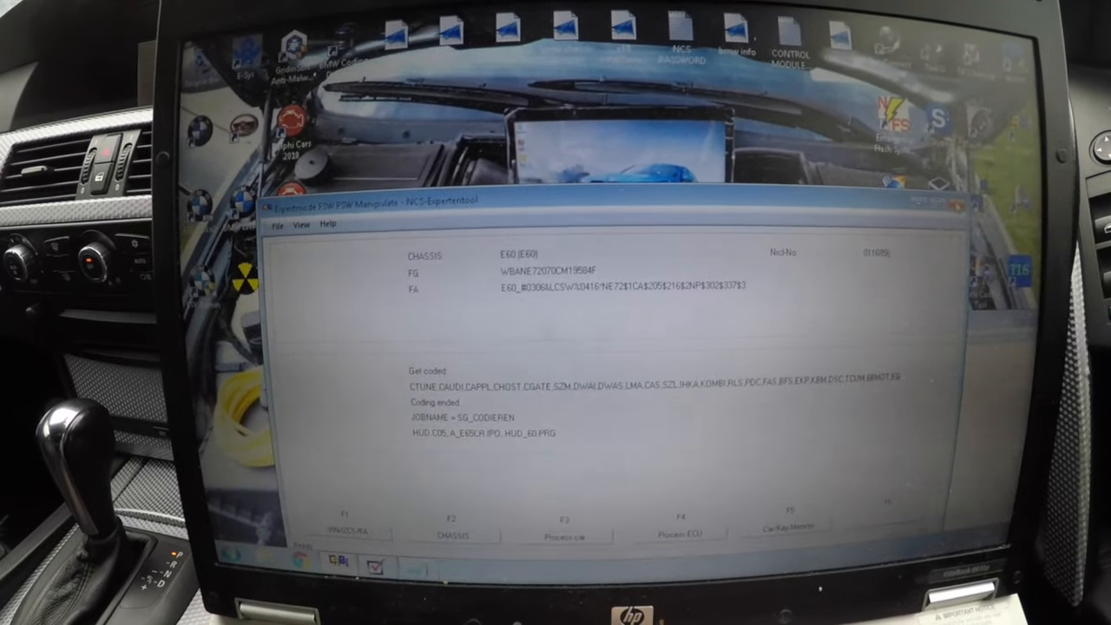